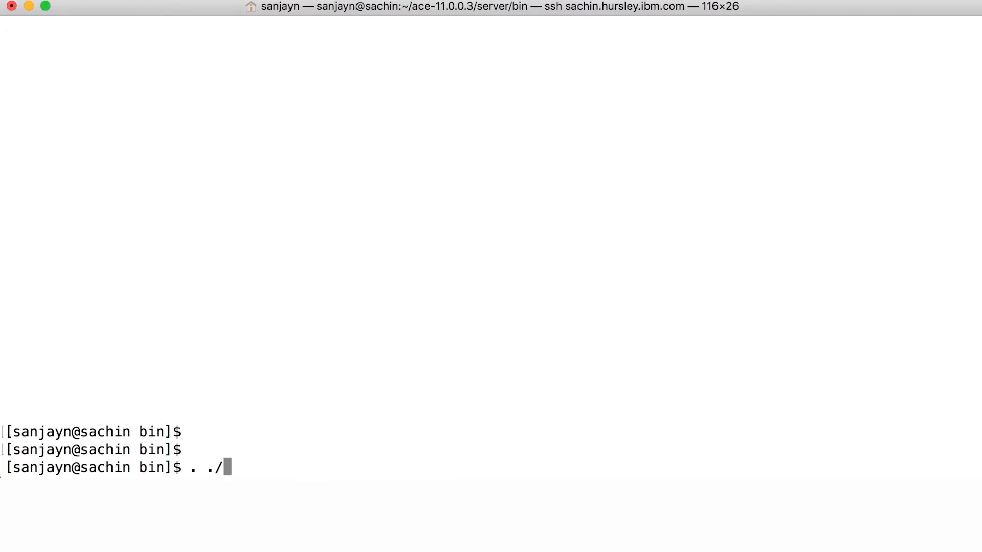
# Source mqsiprofile and create the integration node LINUX_NODE with mqsicreatebroker.
pyautogui.write('mqsiprofile')
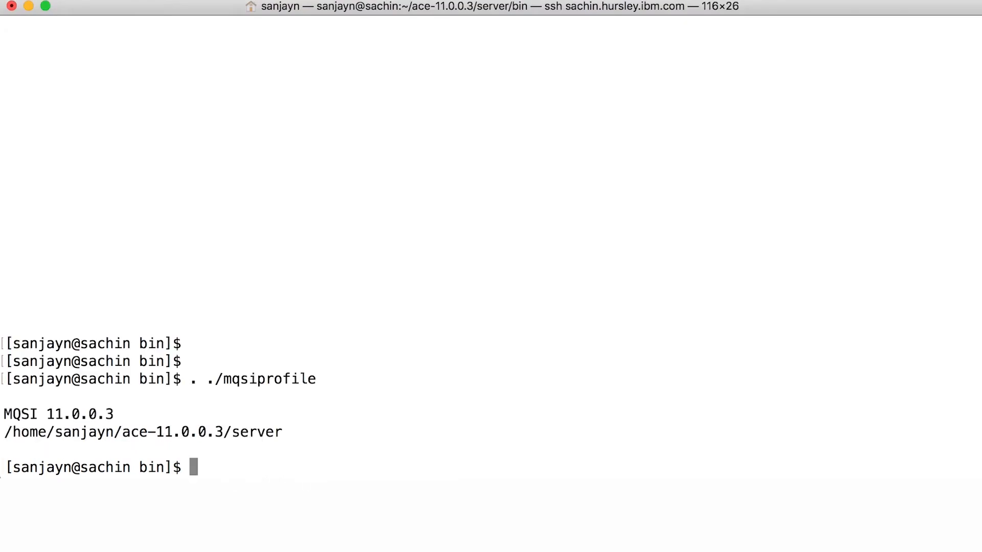
pyautogui.write('mqsi')
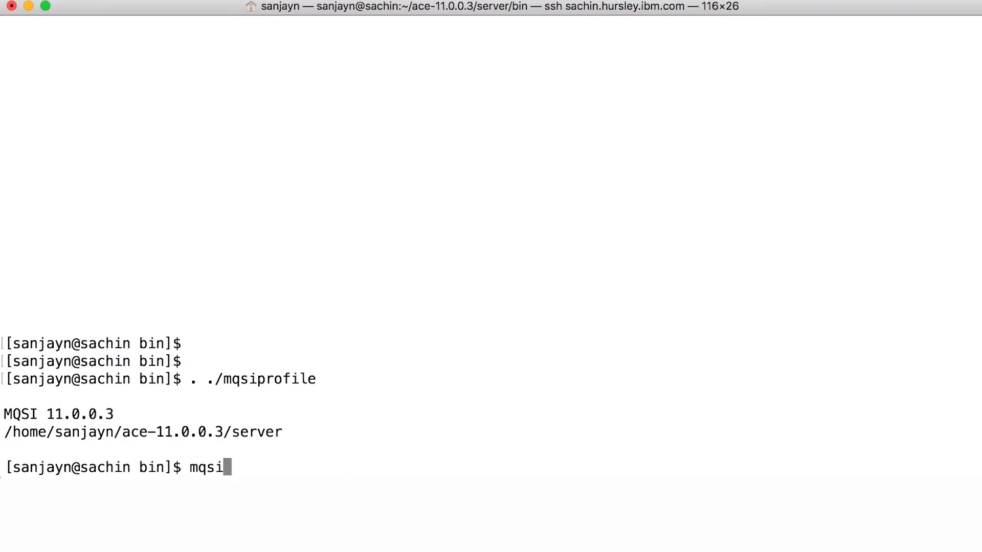
pyautogui.write('createb')
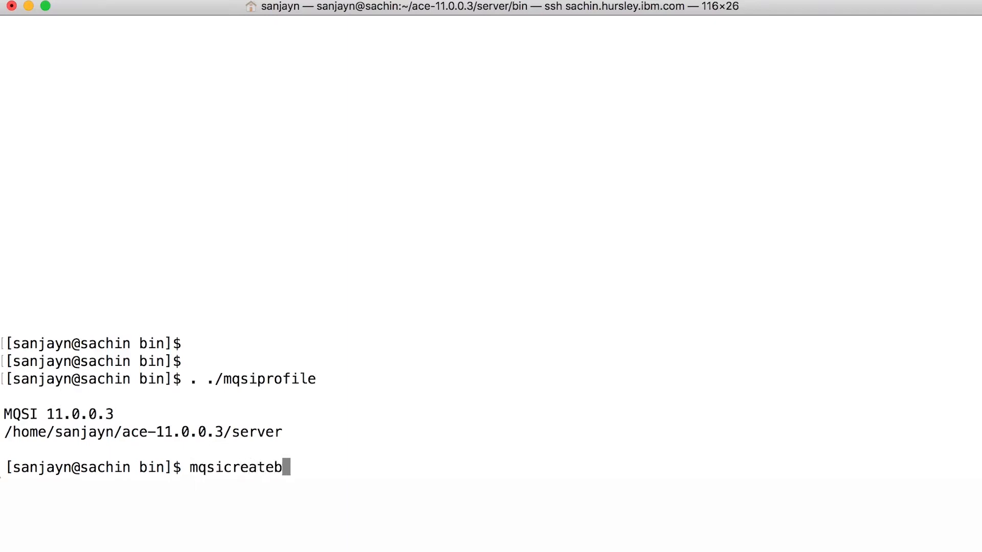
pyautogui.write('roker LINUX_NODE')
pyautogui.write('mqsis')
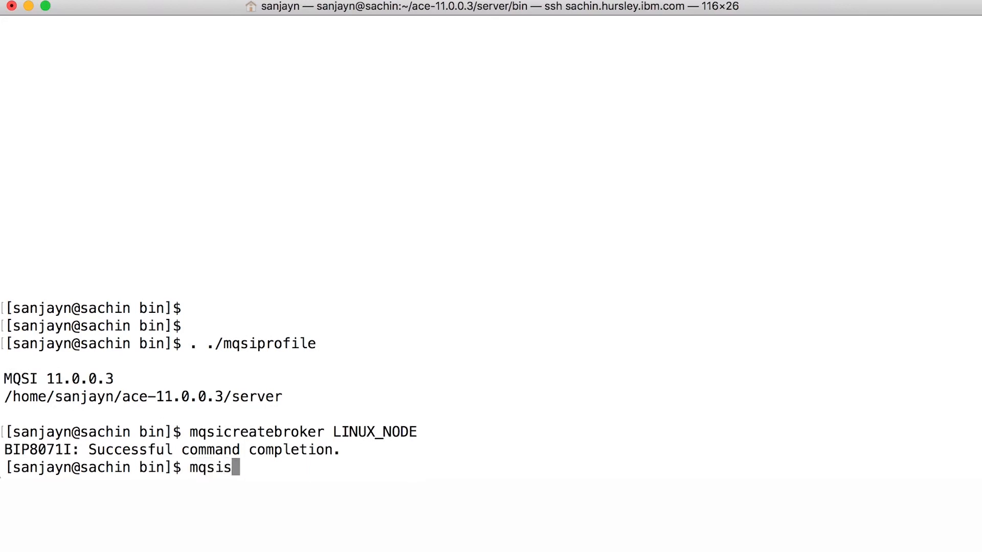
# Start LINUX_NODE, list nodes with mqsilist and select its administration address.
pyautogui.write('tart LINUX_NODE')
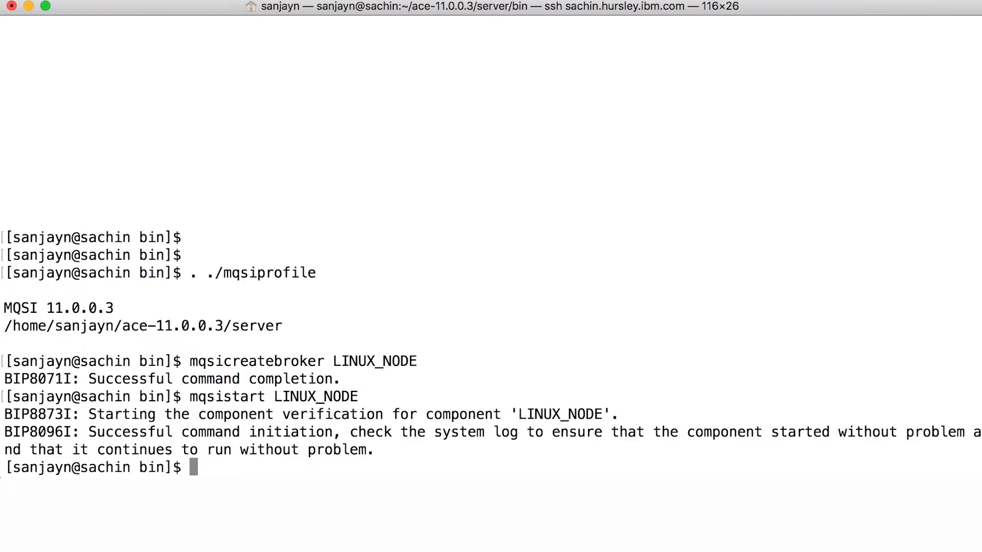
pyautogui.write('mqsilist')
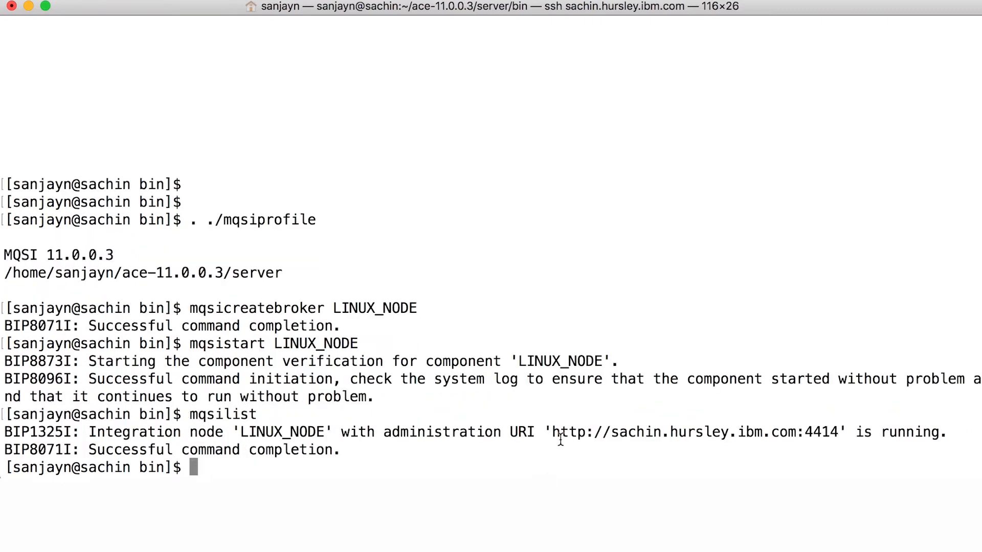
pyautogui.moveTo(554, 431); pyautogui.dragTo(839, 432)
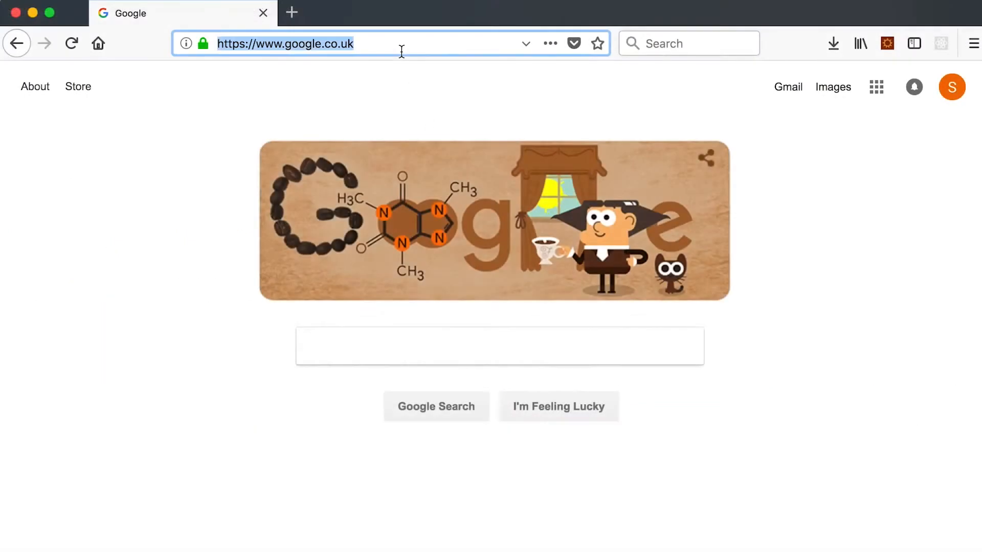
# Browse to sachin.hursley.ibm.com:4414 and create a server named server1 on LINUX_NODE.
pyautogui.write('sachin.hursley.ibm.com:4414')
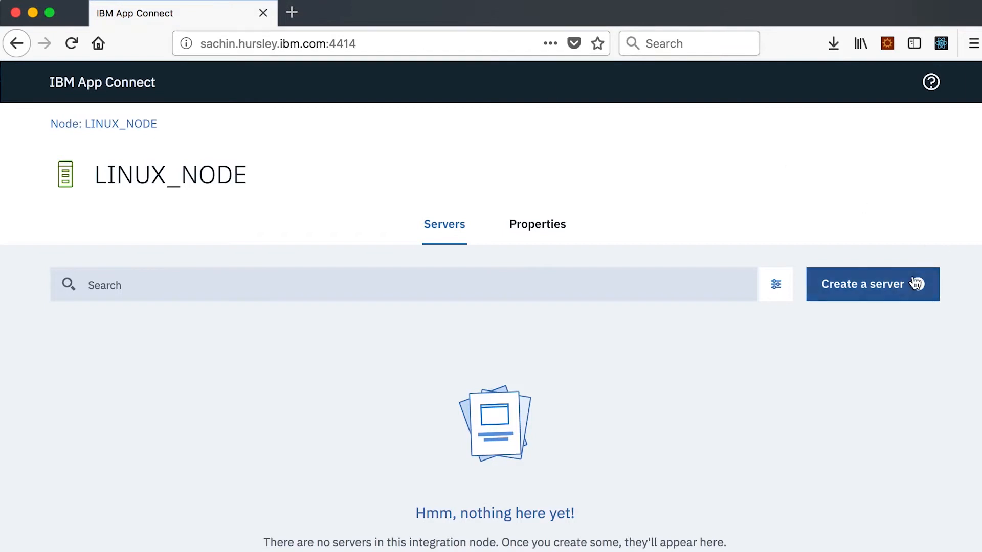
pyautogui.click(871, 283)
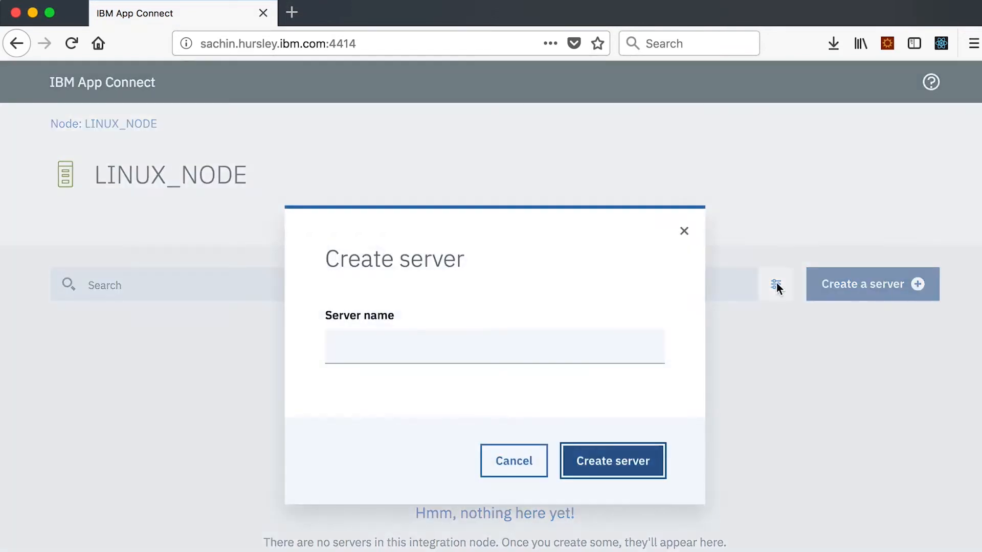
pyautogui.write('server1')
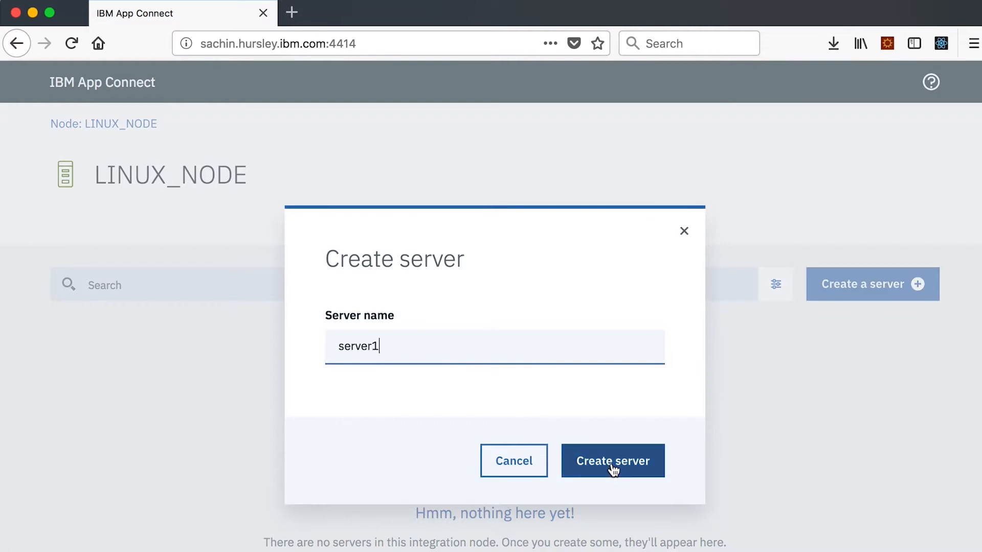
pyautogui.click(612, 462)
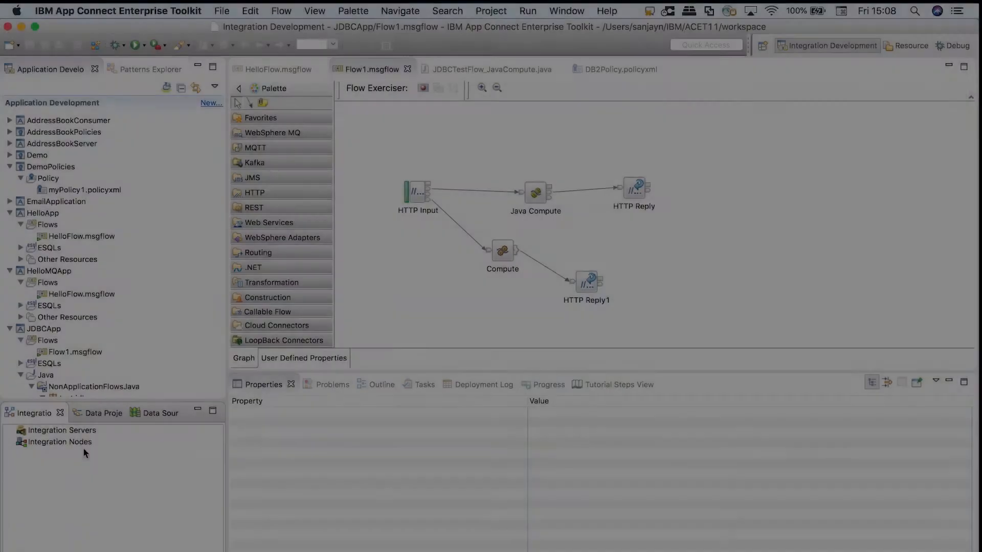
# Start connecting to an integration node on sachin.hursley.ibm.com and begin filling the port.
pyautogui.rightClick(59, 441)
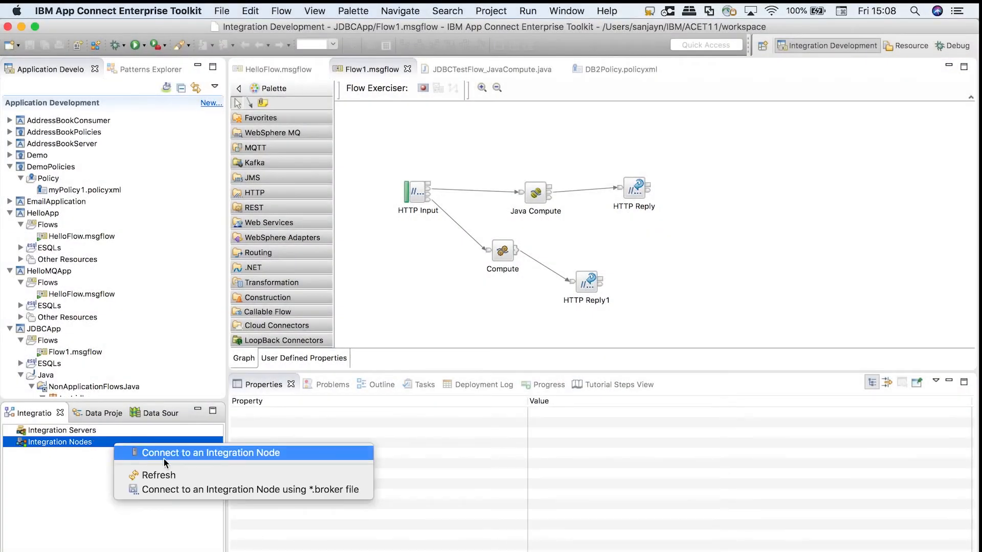
pyautogui.click(211, 453)
pyautogui.write('sachin.hursley.ibm.com')
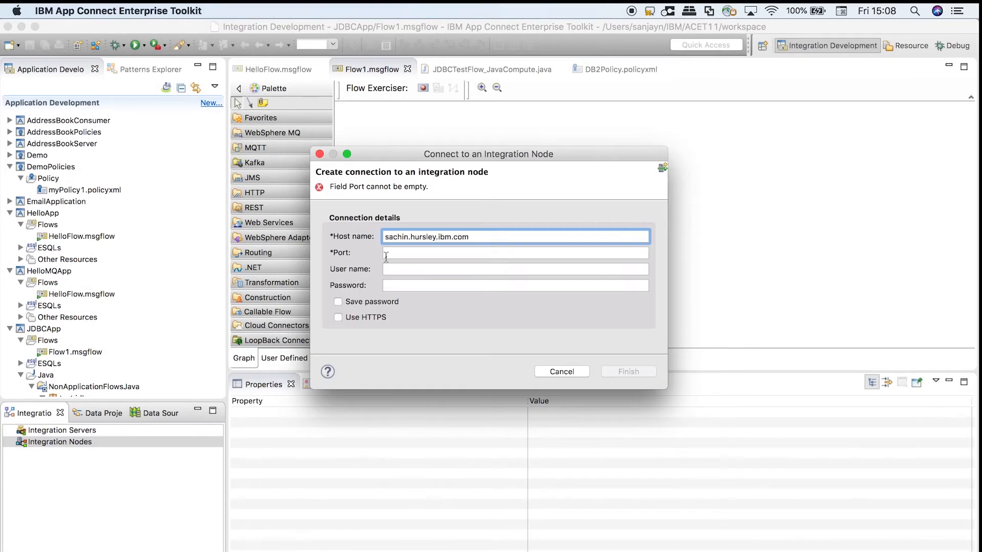
pyautogui.click(562, 371)
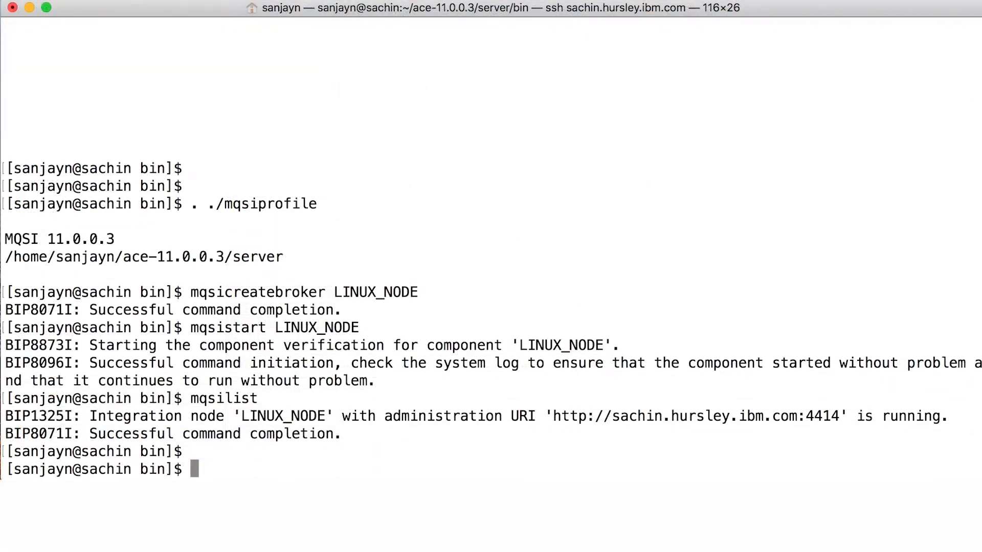
# Change into $MQSI_REGISTRY and then its components directory, listing contents.
pyautogui.write('cd $')
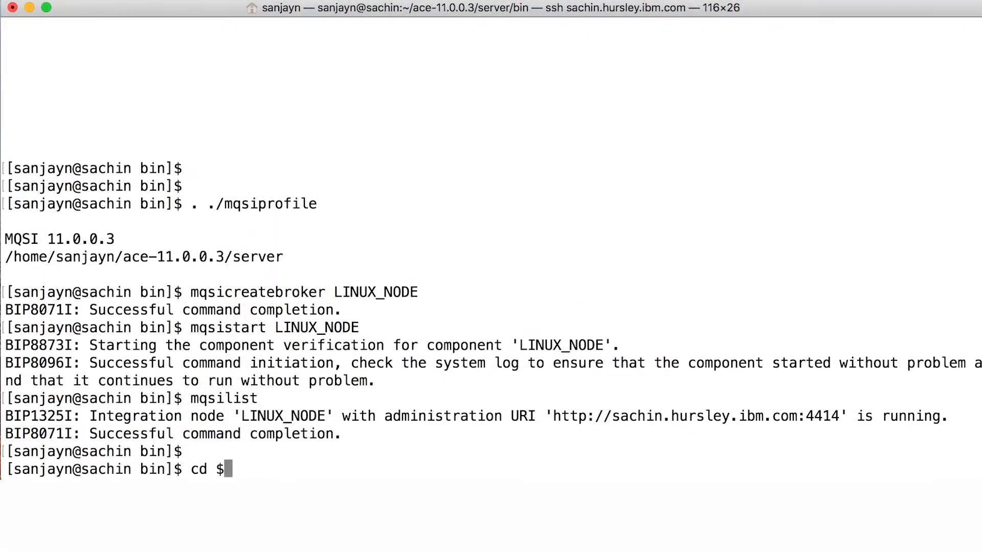
pyautogui.write('MQSI_RE')
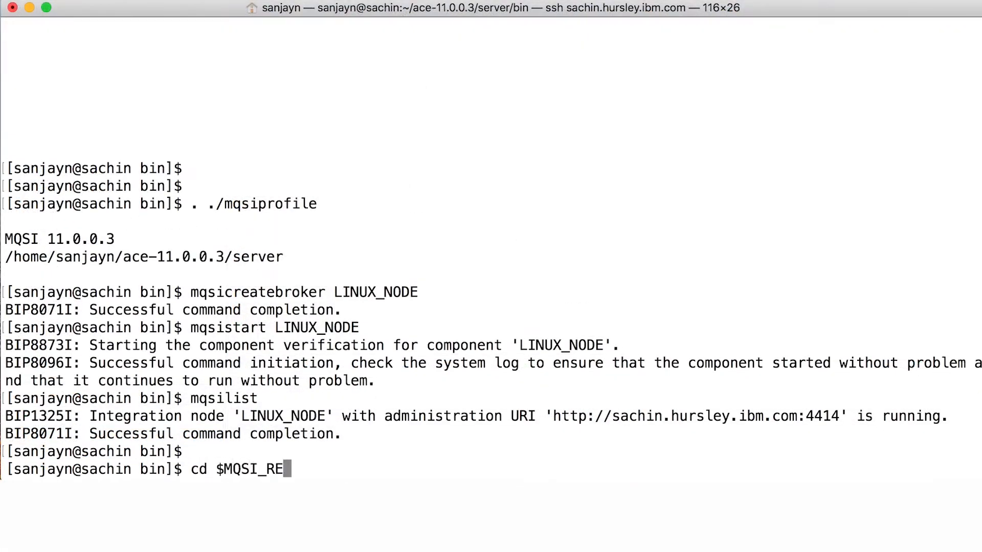
pyautogui.write('GISTRY')
pyautogui.write('ls -l')
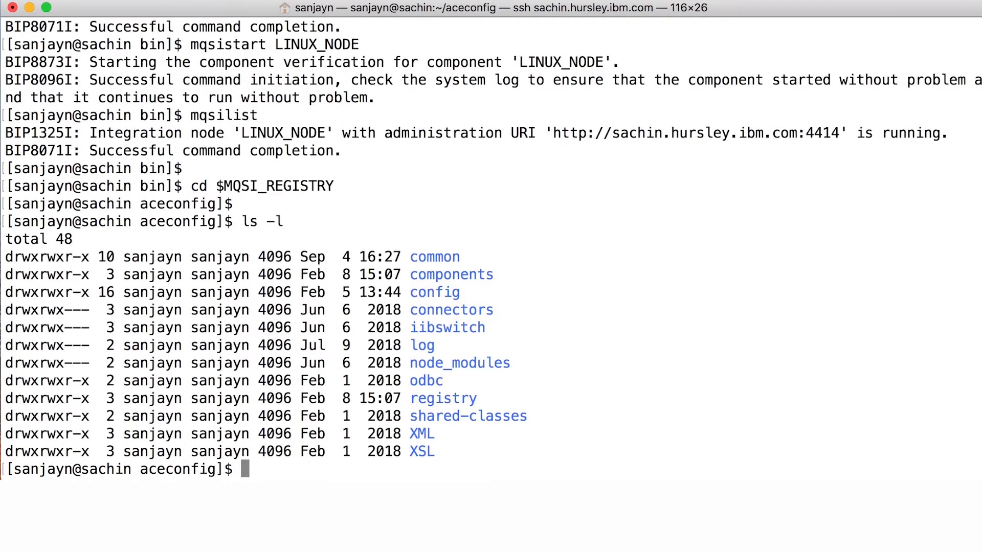
pyautogui.write('cd')
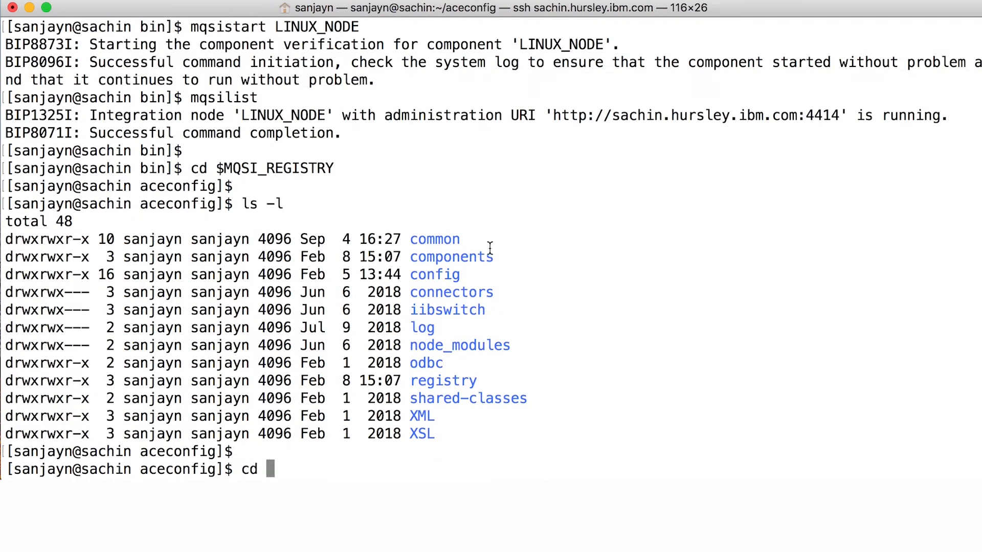
pyautogui.write('components')
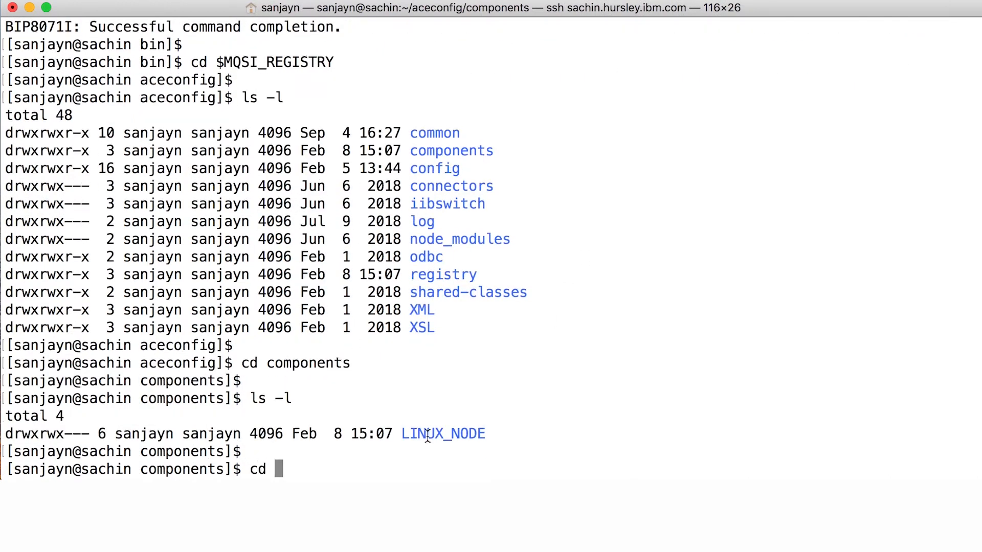
# Enter the LINUX_NODE directory, list node.conf.yaml and overrides, and begin a vi command.
pyautogui.write('LINUX_NODE')
pyautogui.write('ls -l')
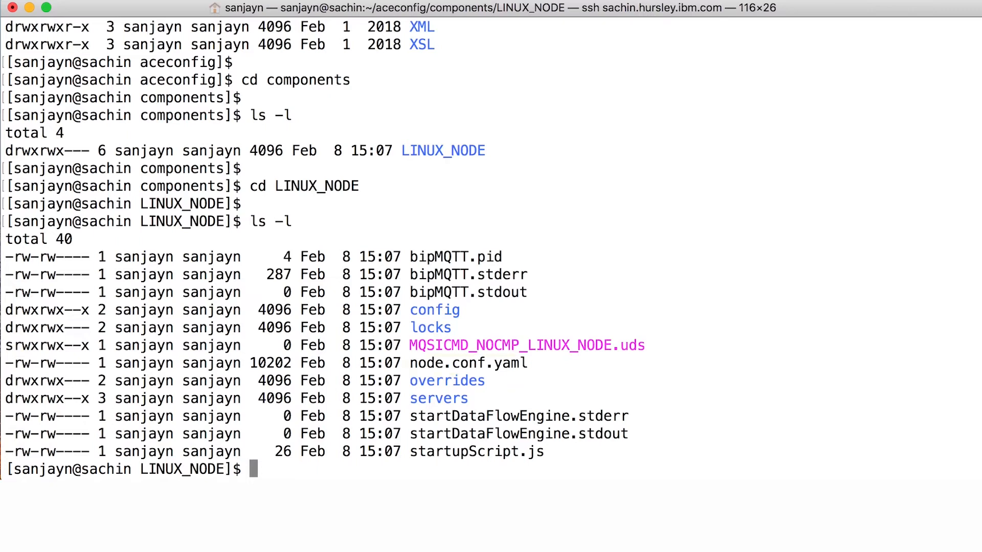
pyautogui.doubleClick(467, 363)
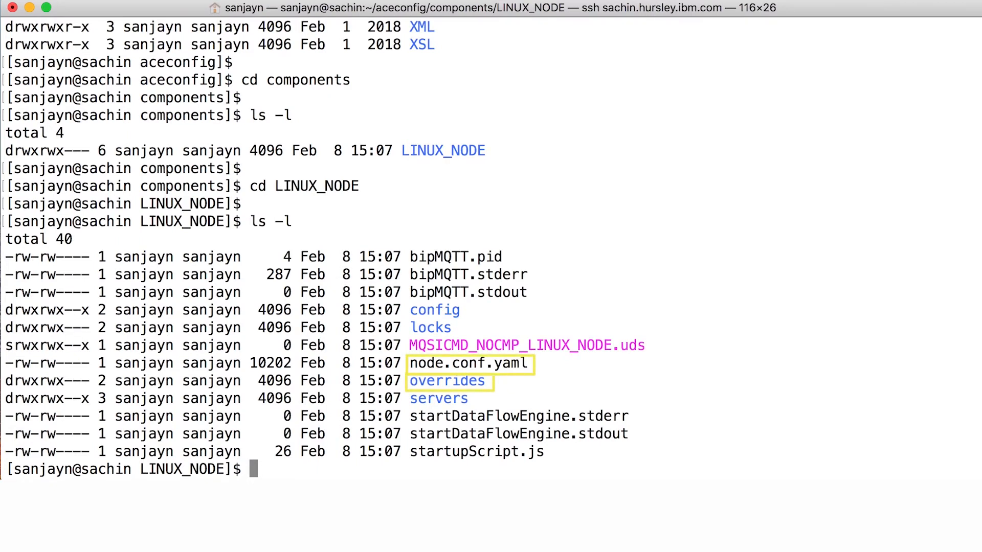
pyautogui.write('vi')
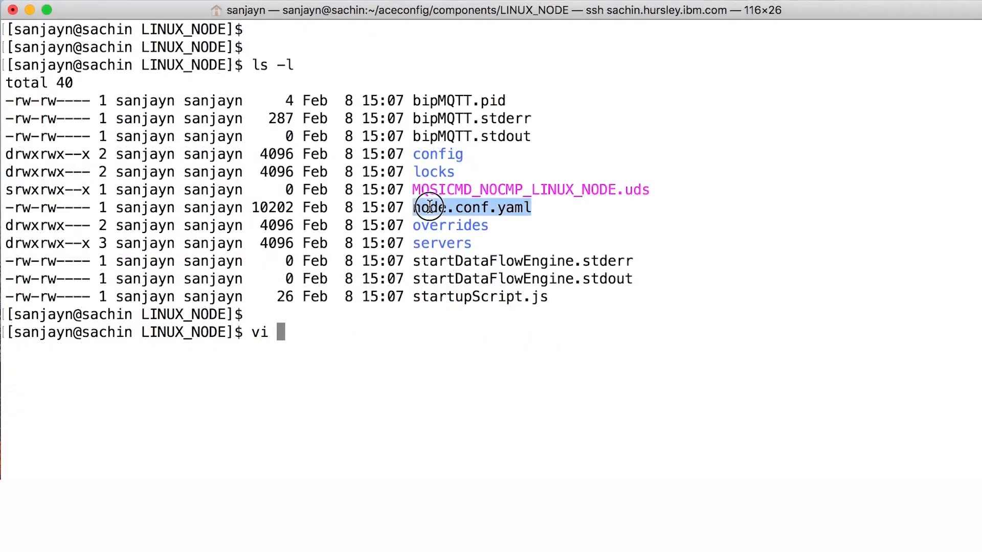
# Edit node.conf.yaml in vi, uncomment basicAuth: true under Admin Security, and save.
pyautogui.write('node.conf.yaml')
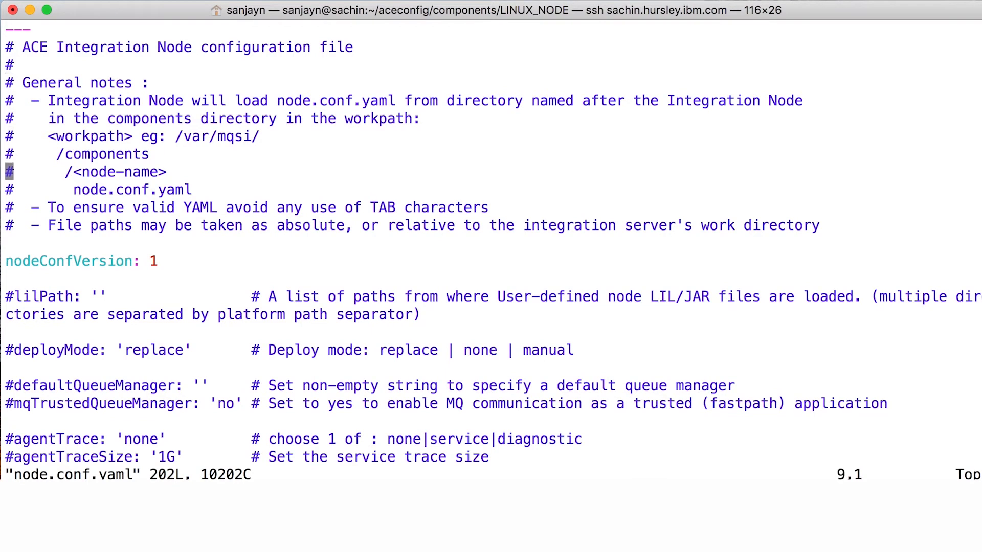
pyautogui.scroll(-3)
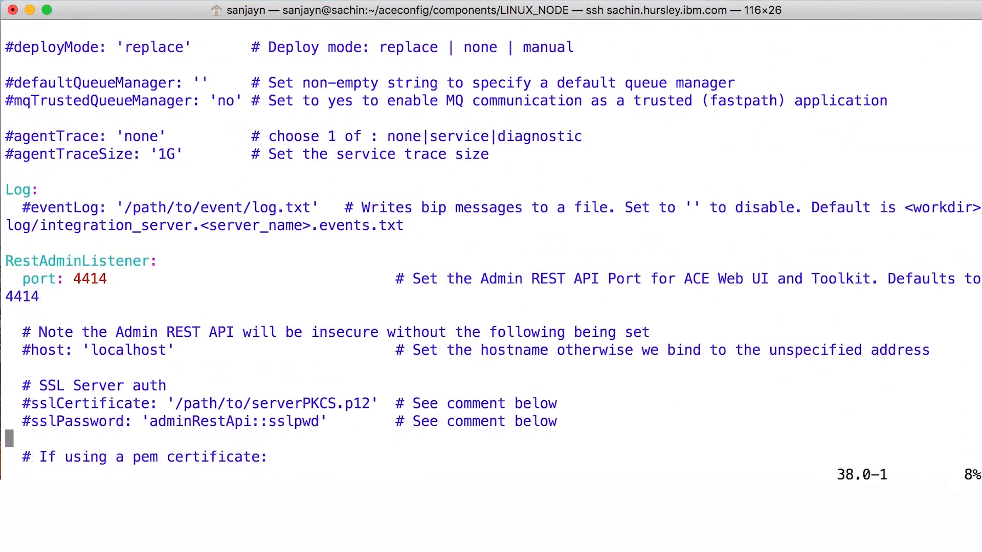
pyautogui.scroll(-3)
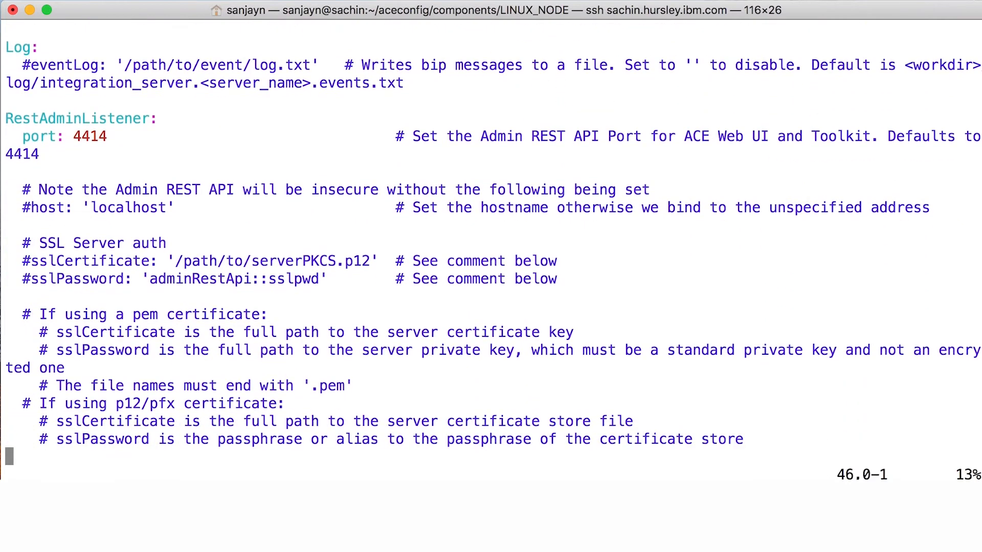
pyautogui.scroll(-3)
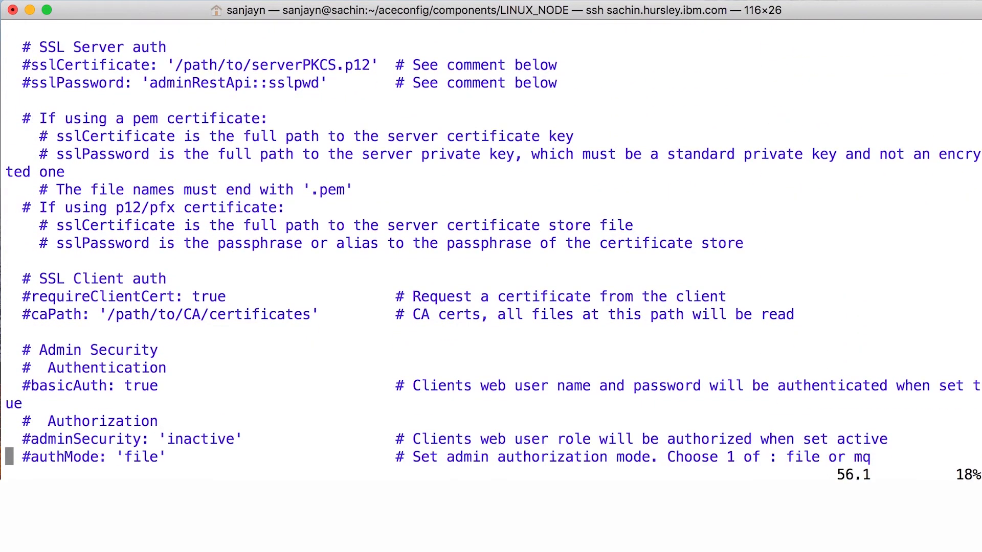
pyautogui.scroll(-3)
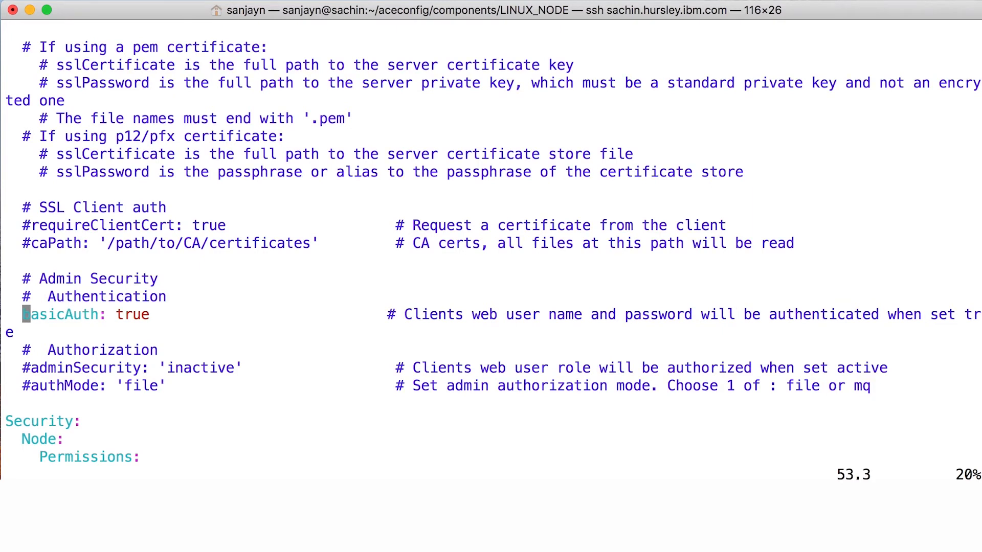
pyautogui.write(':wa')
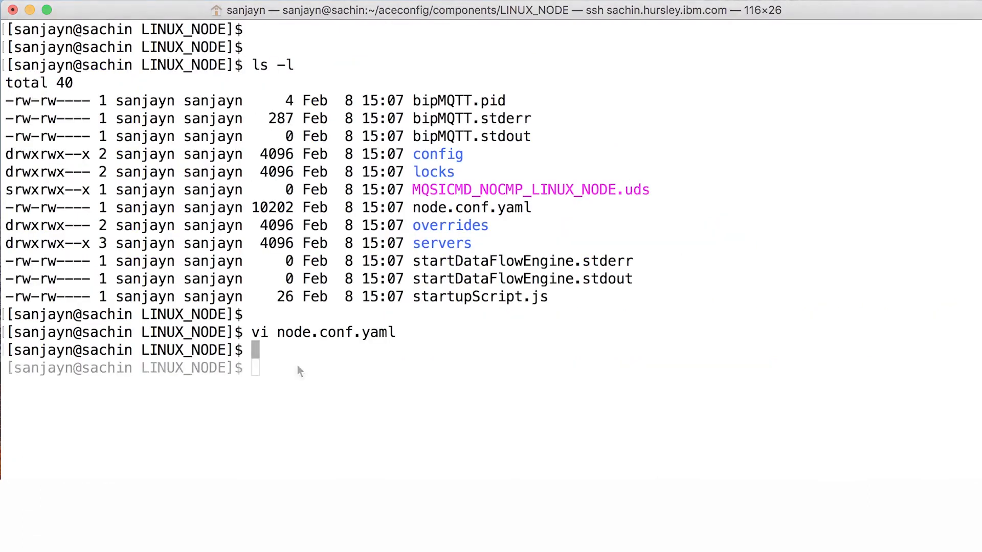
pyautogui.write('m')
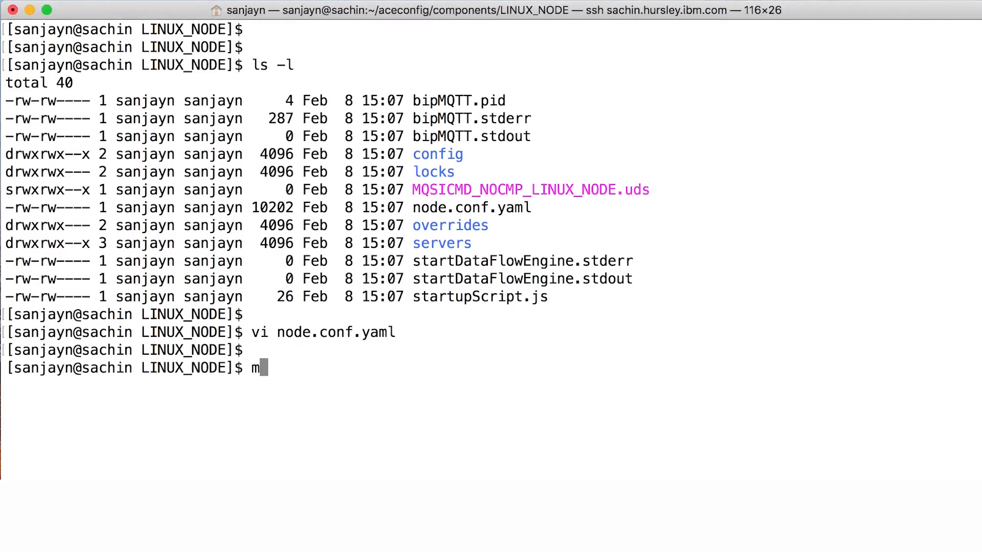
pyautogui.write('qsi')
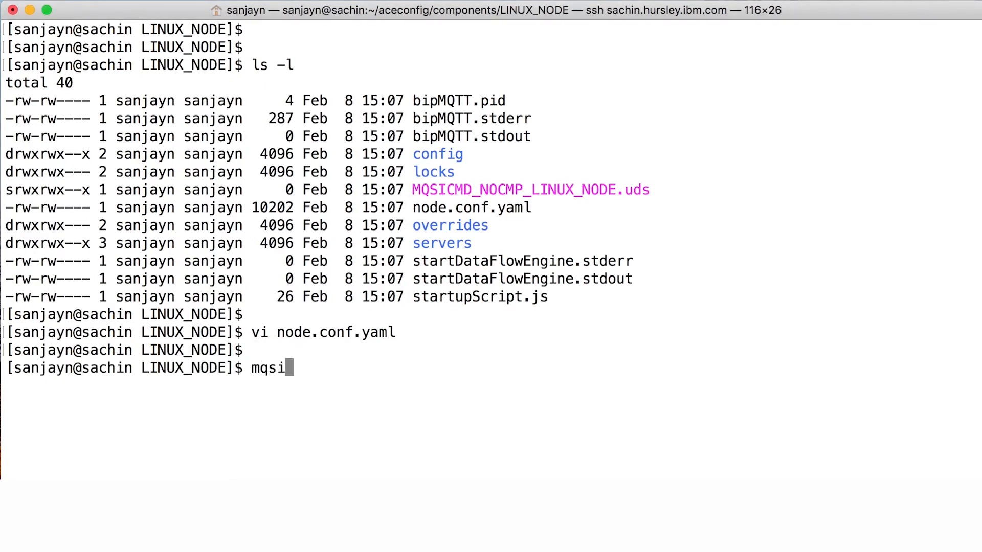
pyautogui.write('webuser')
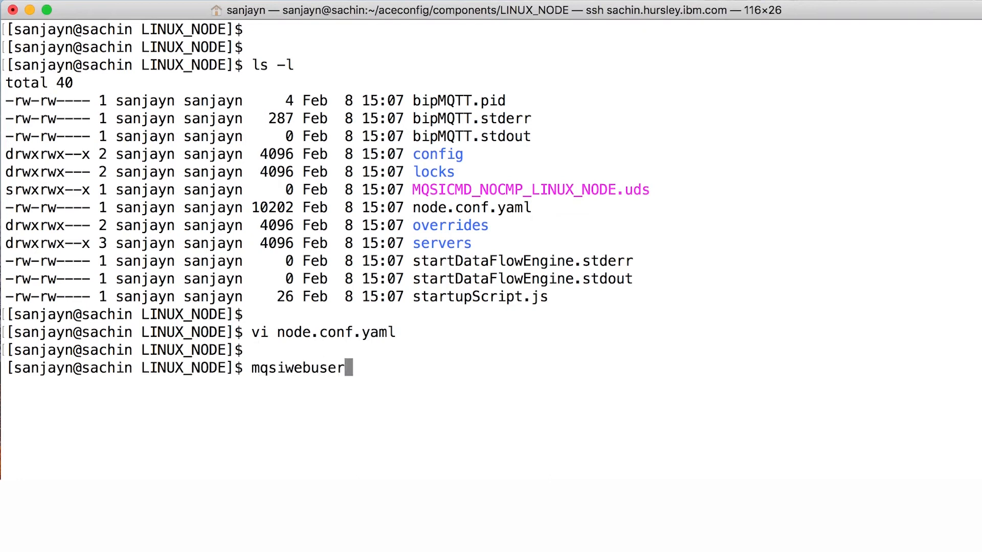
pyautogui.write('admin')
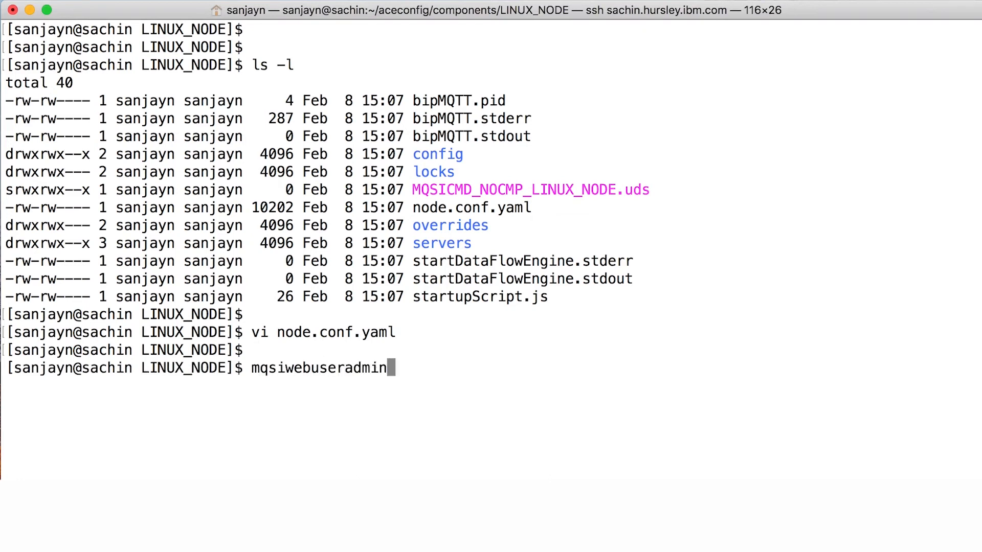
pyautogui.write('LINUX_NODE')
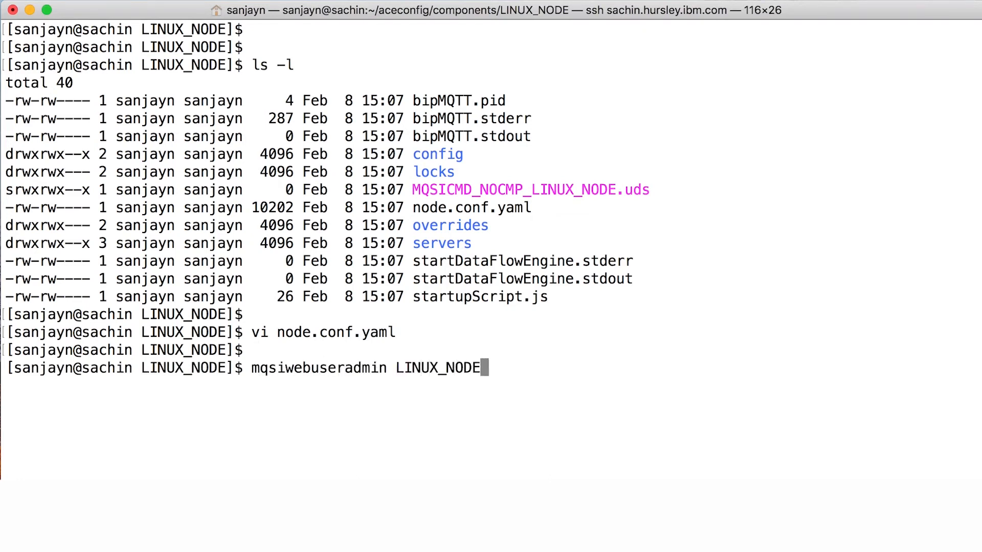
pyautogui.write('-u admin')
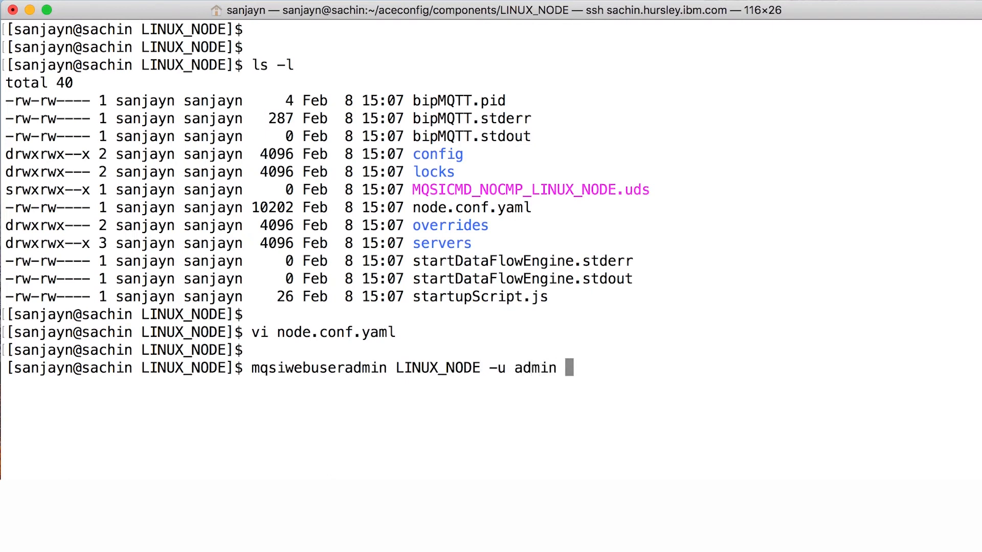
pyautogui.write('-a pa')
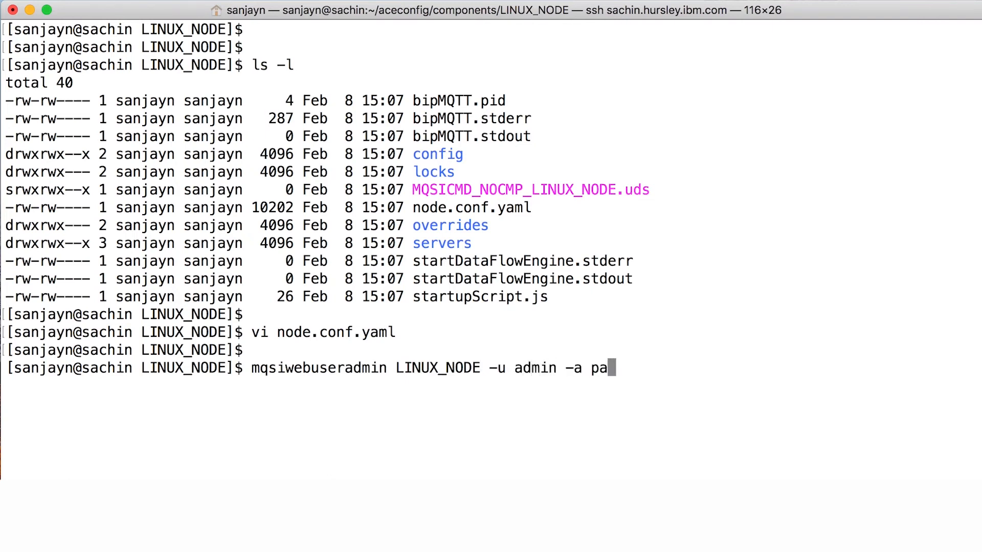
pyautogui.write('ssword -c')
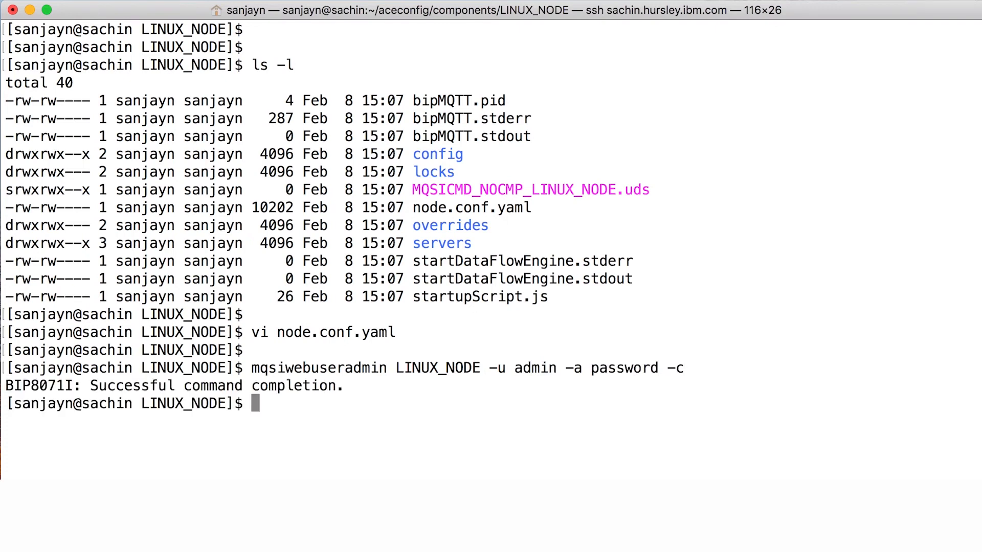
# Stop LINUX_NODE with mqsistop and restart it with mqsistart.
pyautogui.write('mqsistop LINUX_NODE')
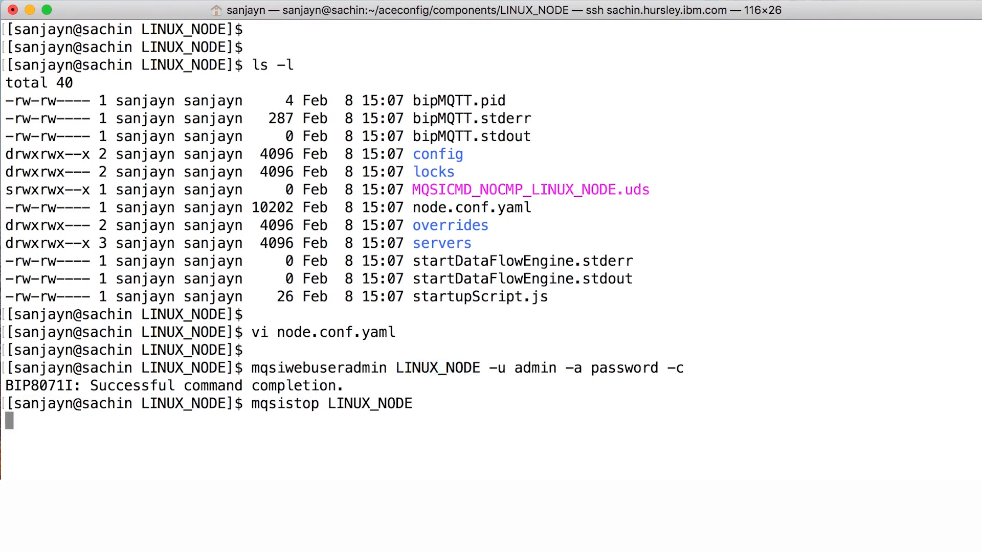
pyautogui.write('mqsistart LI')
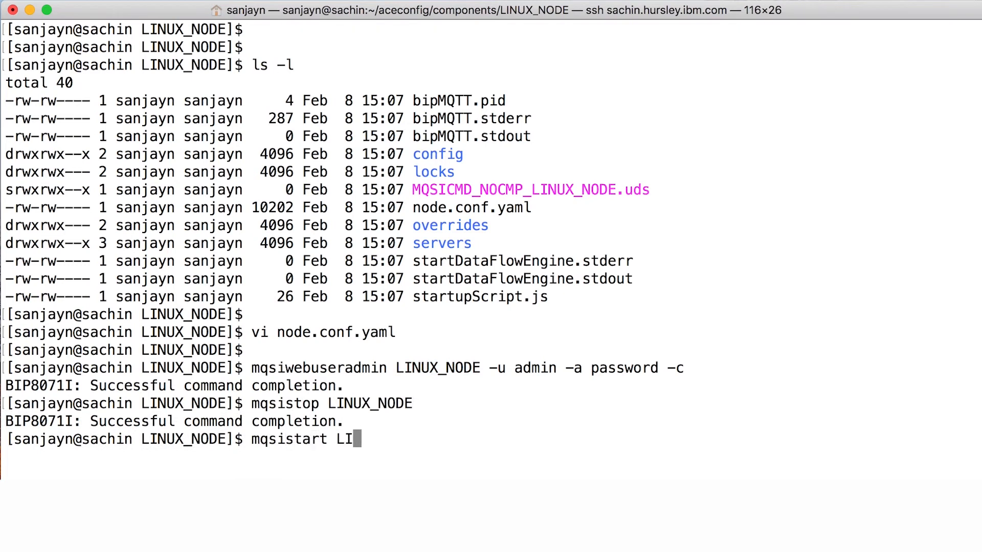
pyautogui.press('enter')
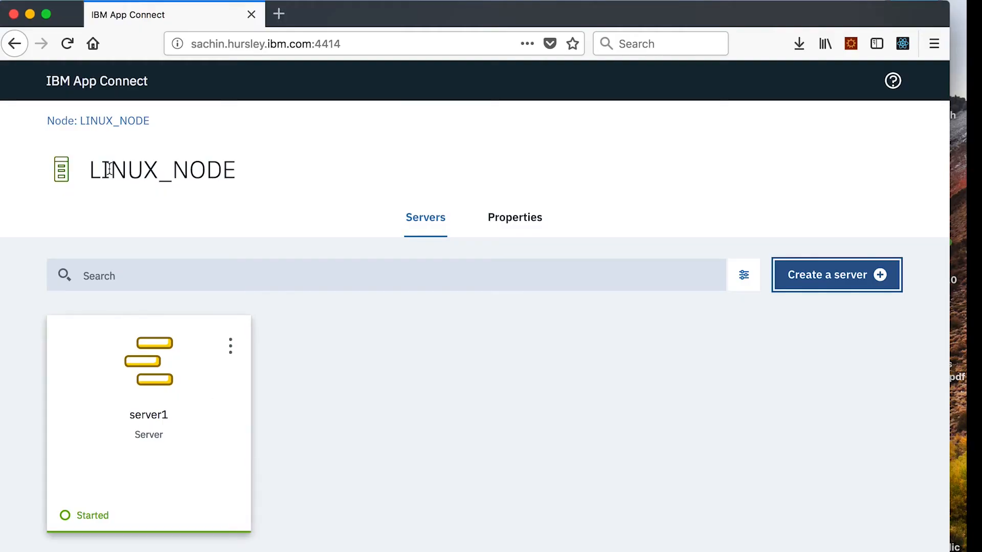
# Reload the node page and submit the login form as admin, getting an invalid-credentials error.
pyautogui.click(67, 43)
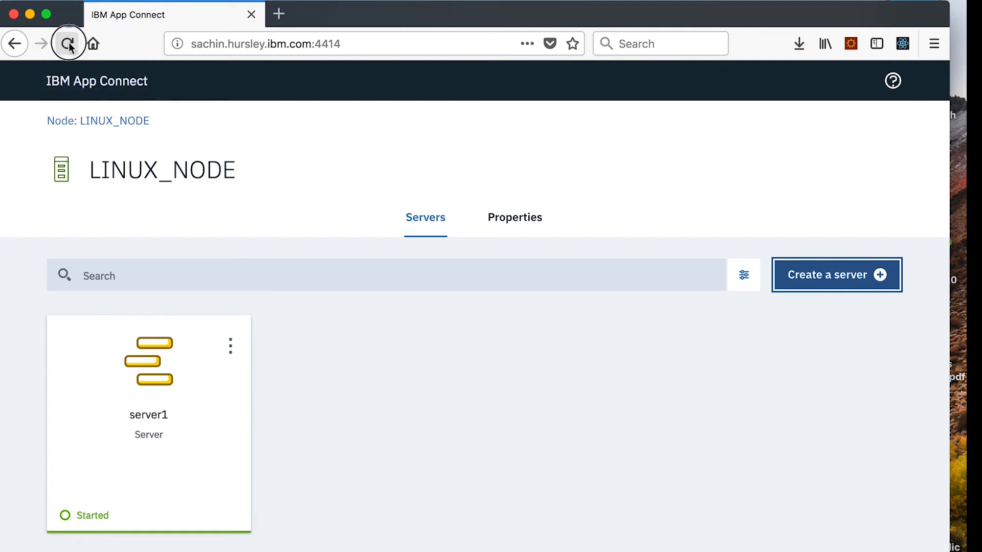
pyautogui.click(68, 43)
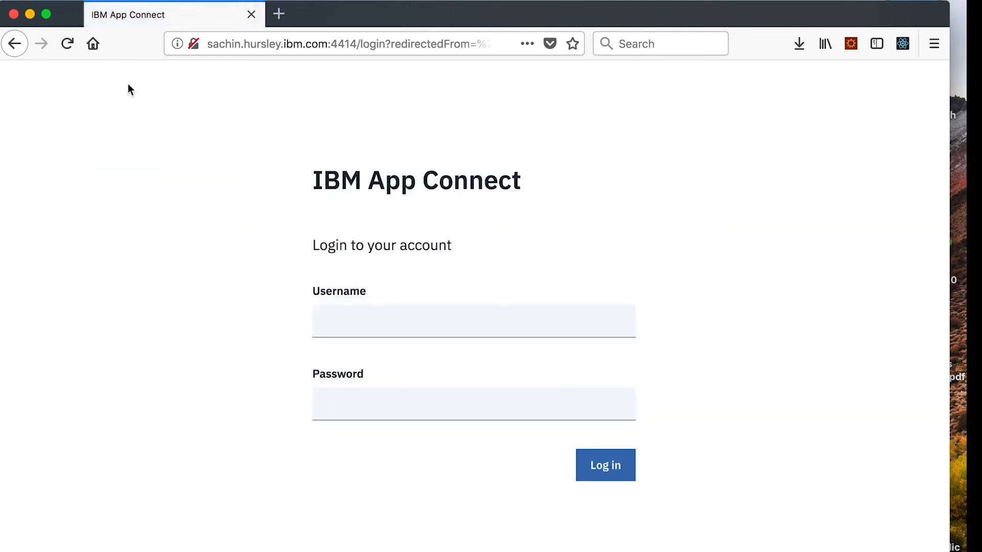
pyautogui.write('a')
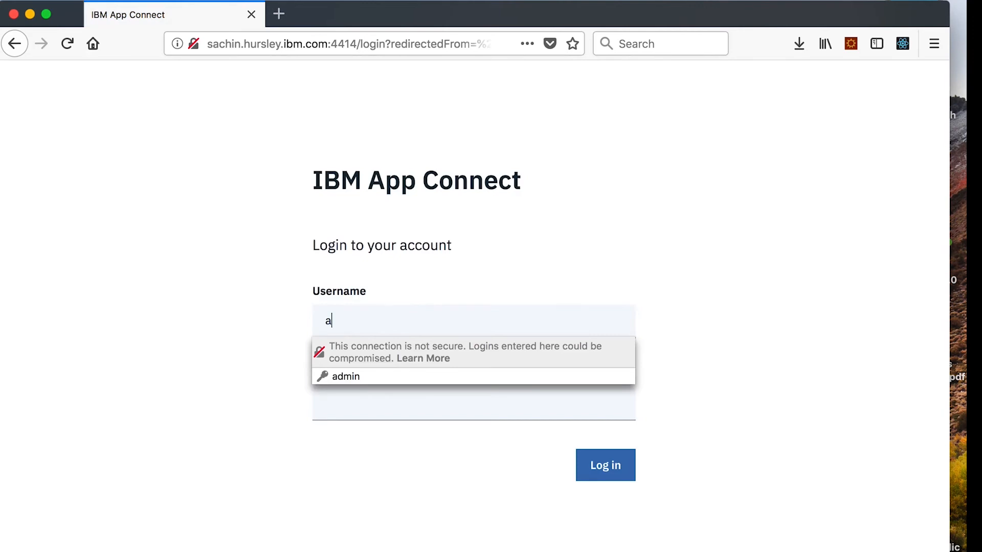
pyautogui.click(346, 376)
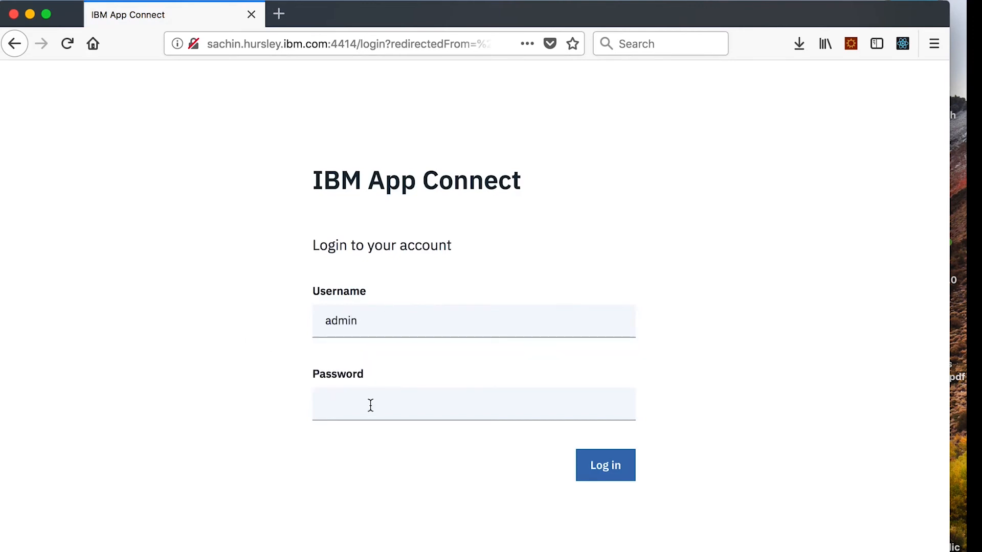
pyautogui.write('•••')
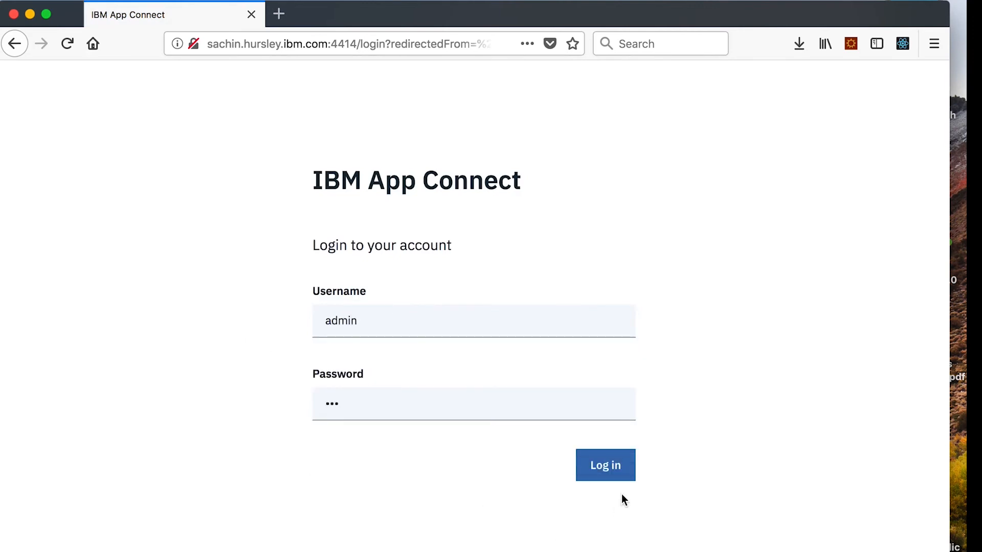
pyautogui.click(605, 464)
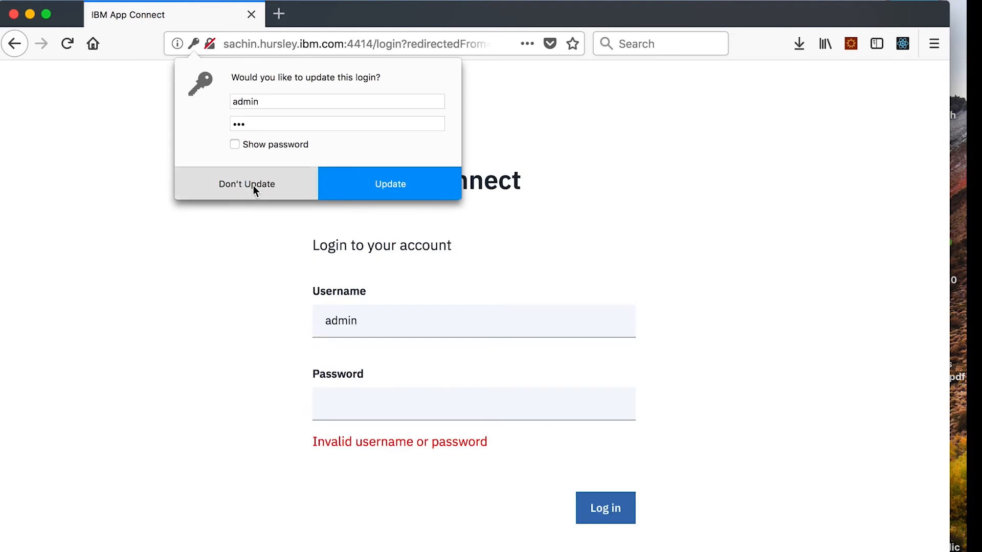
# Decline Firefox's update-login prompt and log in again as admin with the corrected password.
pyautogui.click(246, 183)
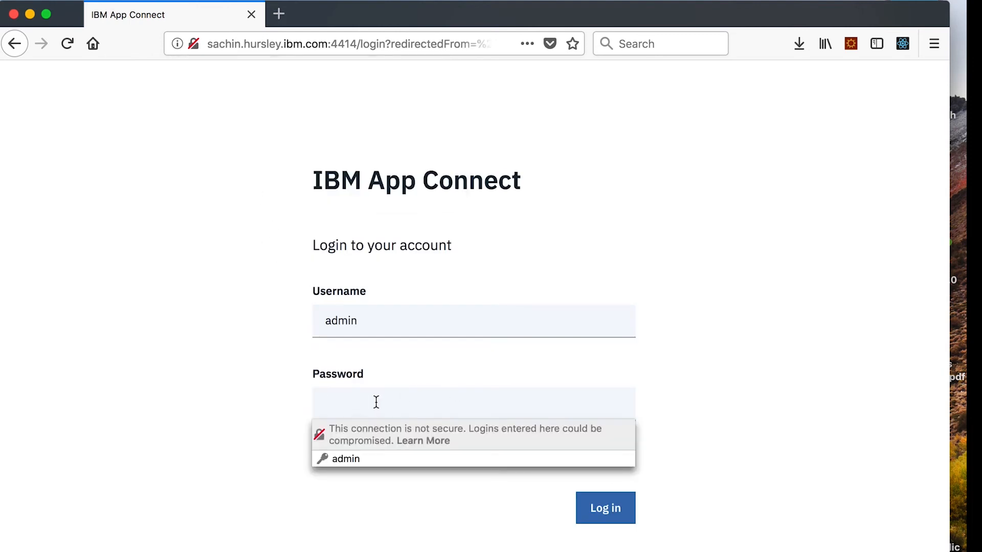
pyautogui.write('••••')
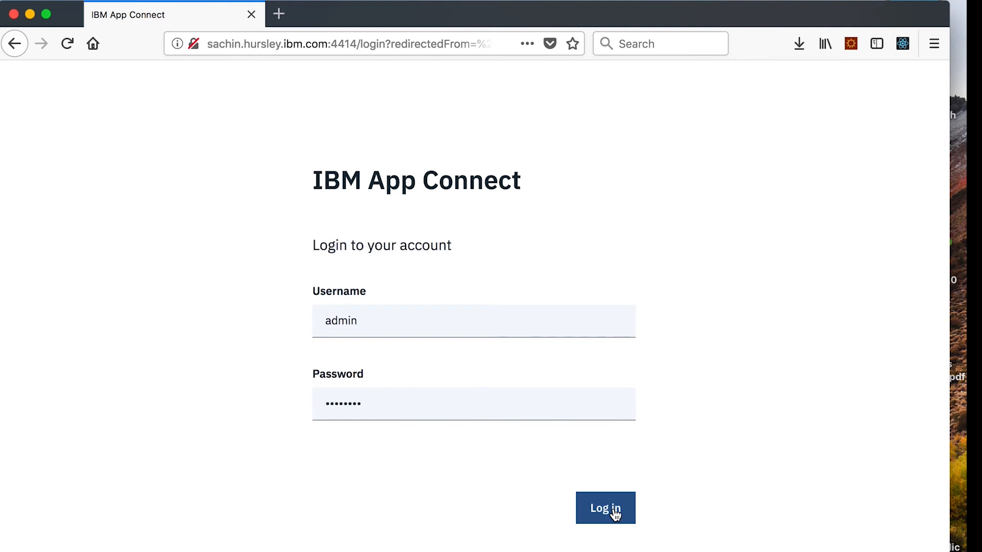
pyautogui.click(604, 509)
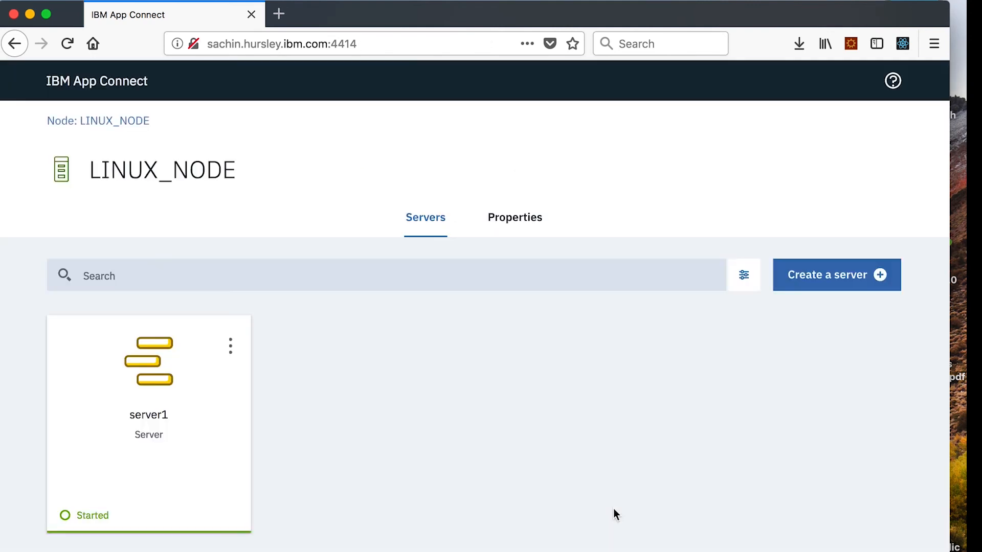
pyautogui.moveTo(495, 515)
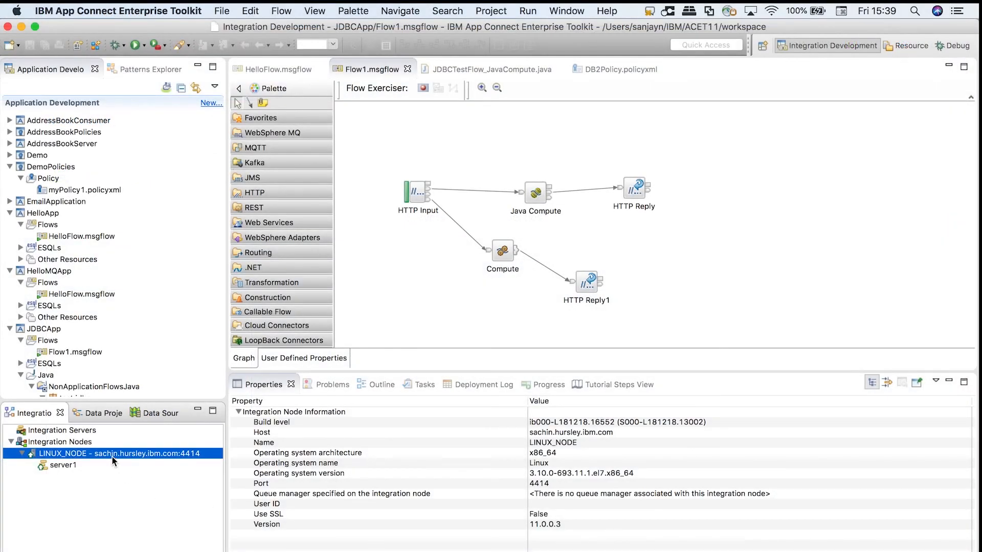
# Refresh the LINUX_NODE connection and dismiss the HTTP 401 Unauthorized error.
pyautogui.rightClick(130, 453)
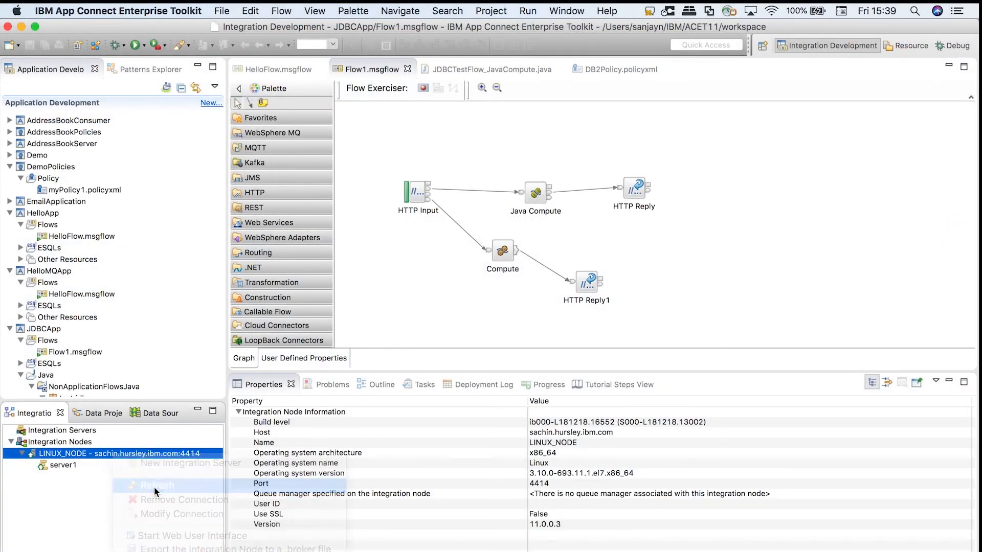
pyautogui.click(155, 485)
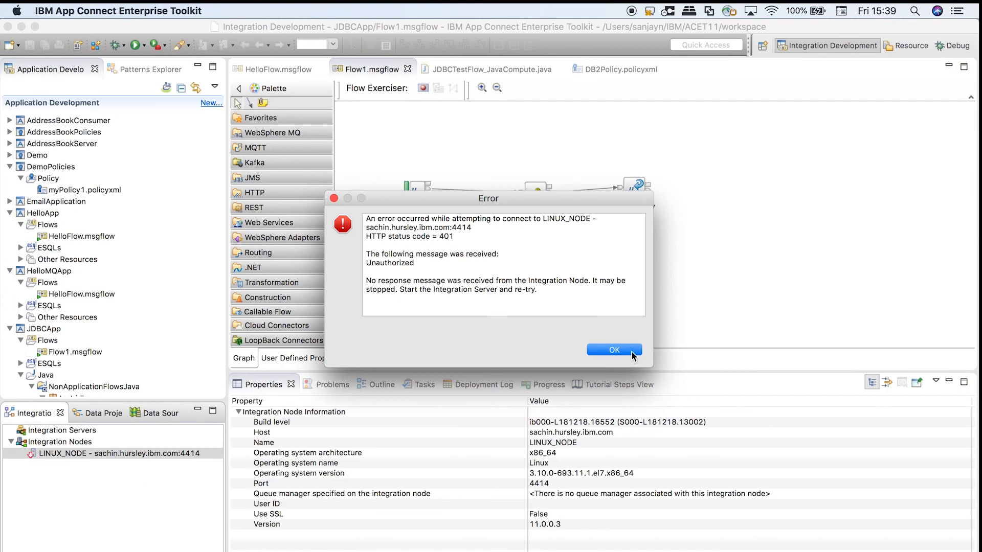
pyautogui.click(612, 350)
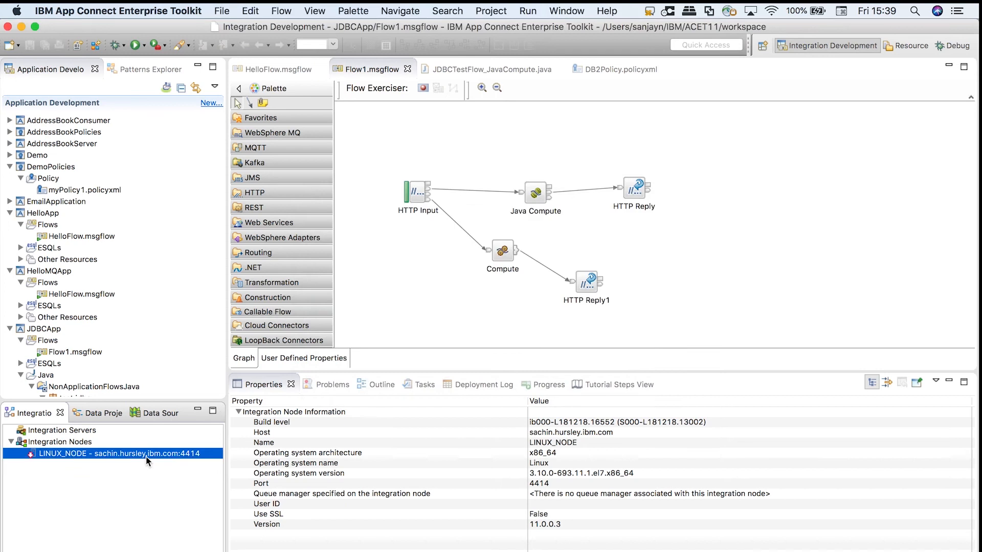
# Modify the LINUX_NODE connection with user admin and password, reconnect, and select the node.
pyautogui.rightClick(115, 453)
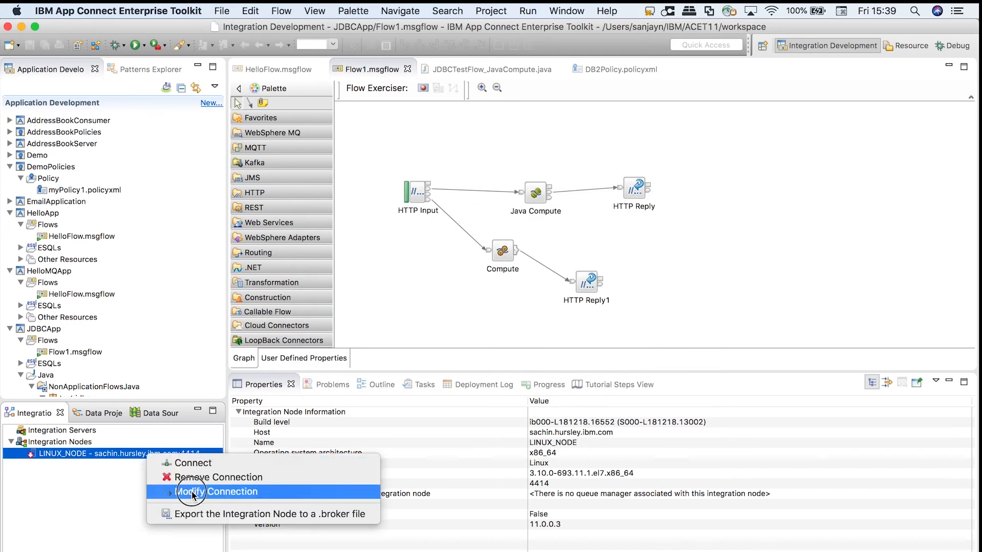
pyautogui.click(217, 492)
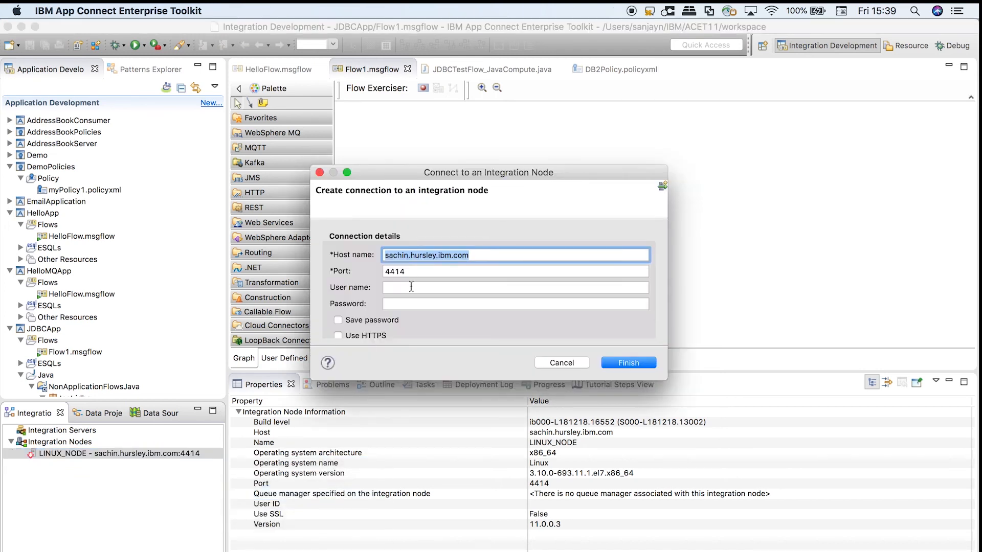
pyautogui.write('admin')
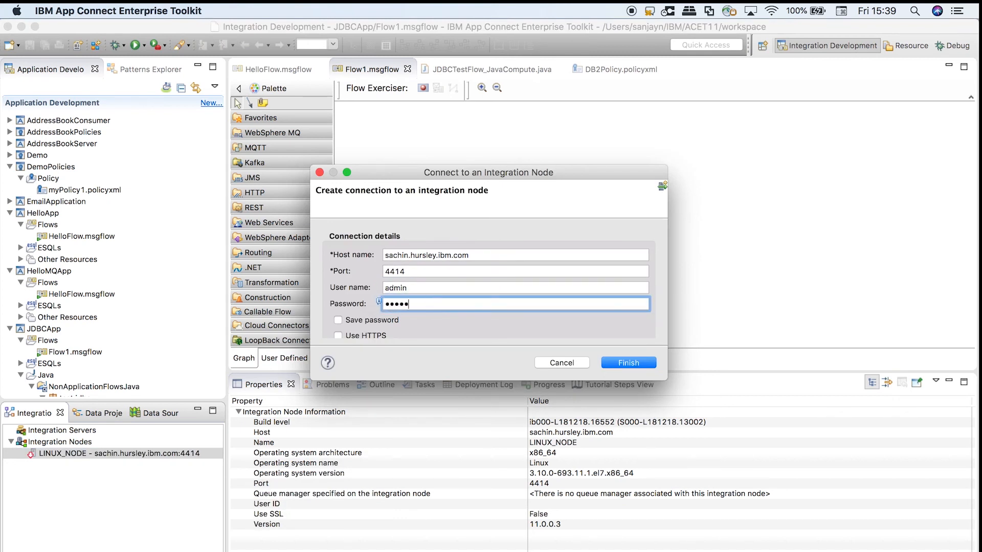
pyautogui.write('***')
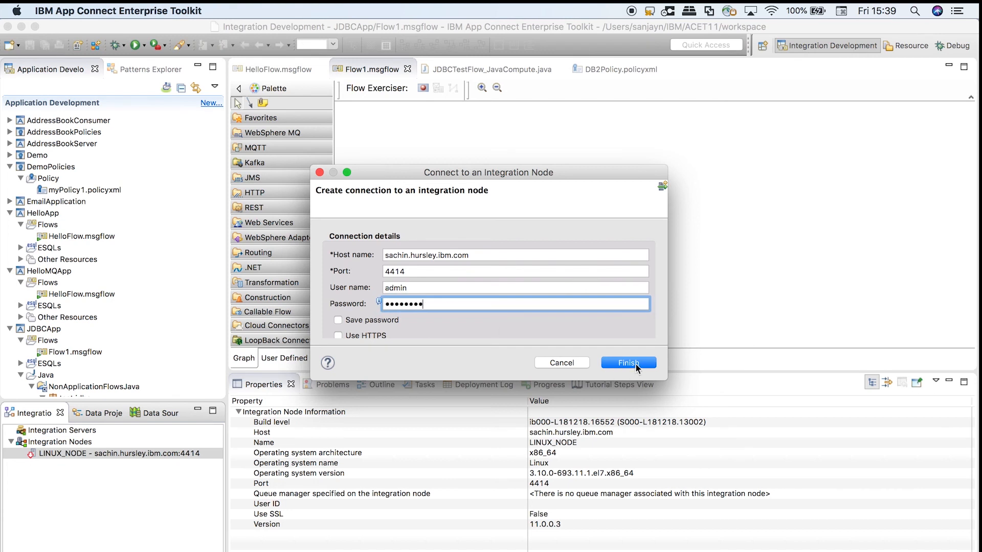
pyautogui.click(627, 362)
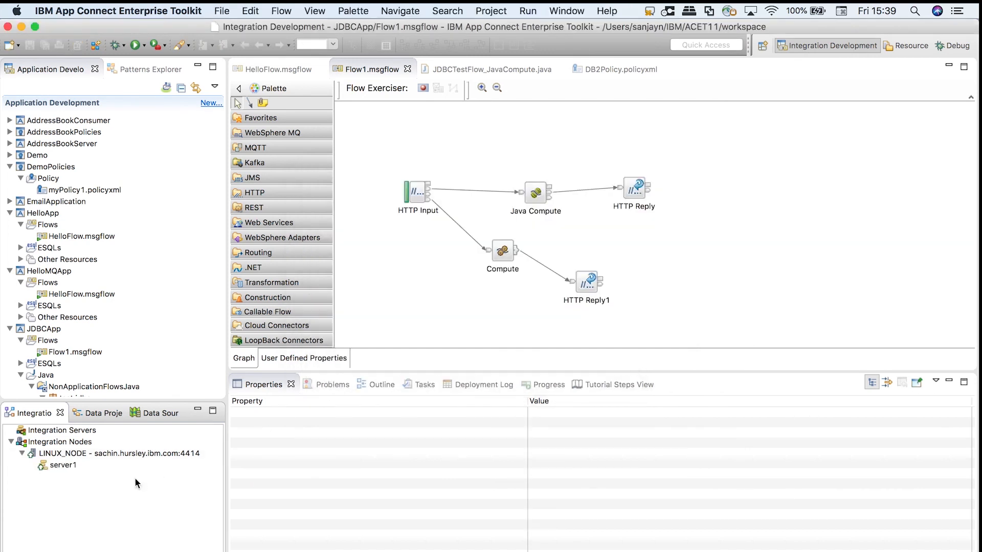
pyautogui.click(119, 453)
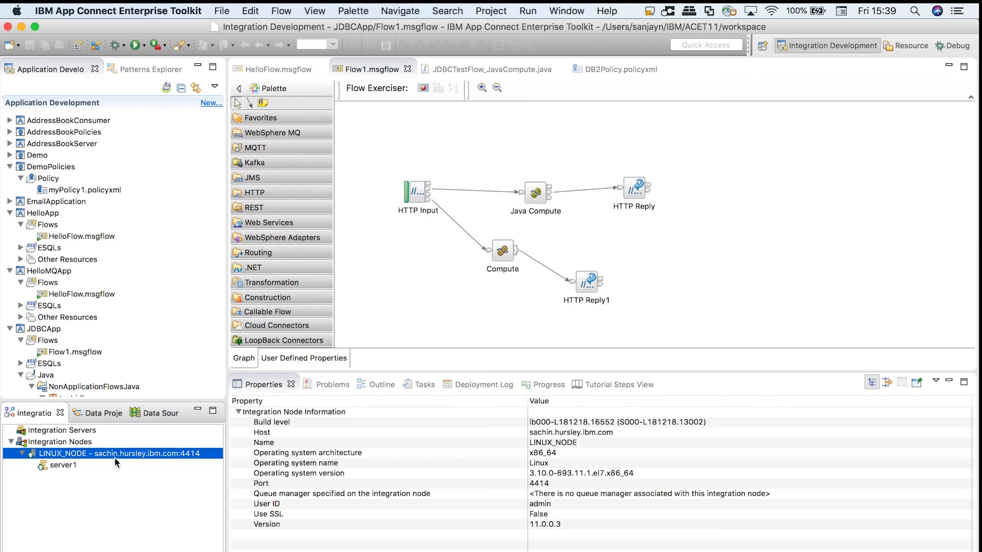
pyautogui.moveTo(130, 504)
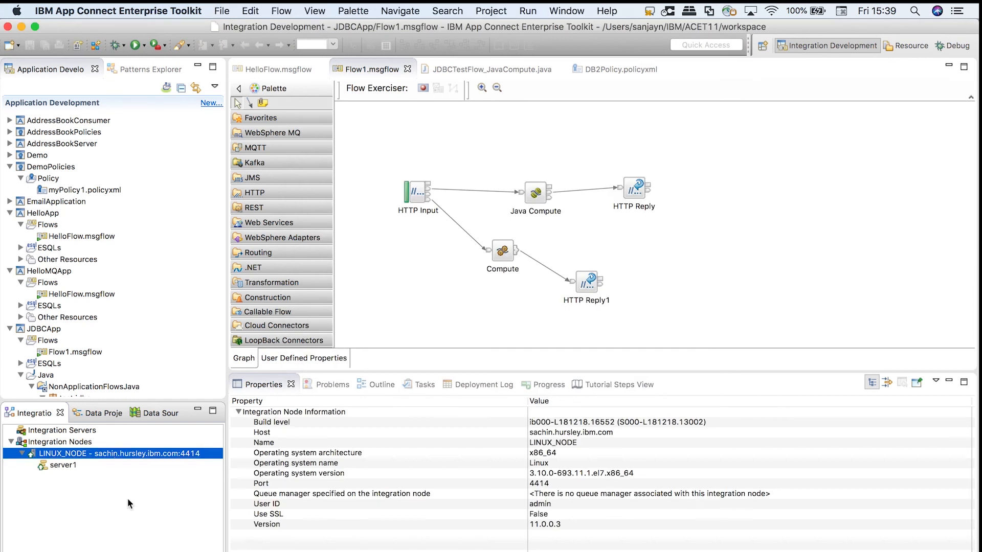